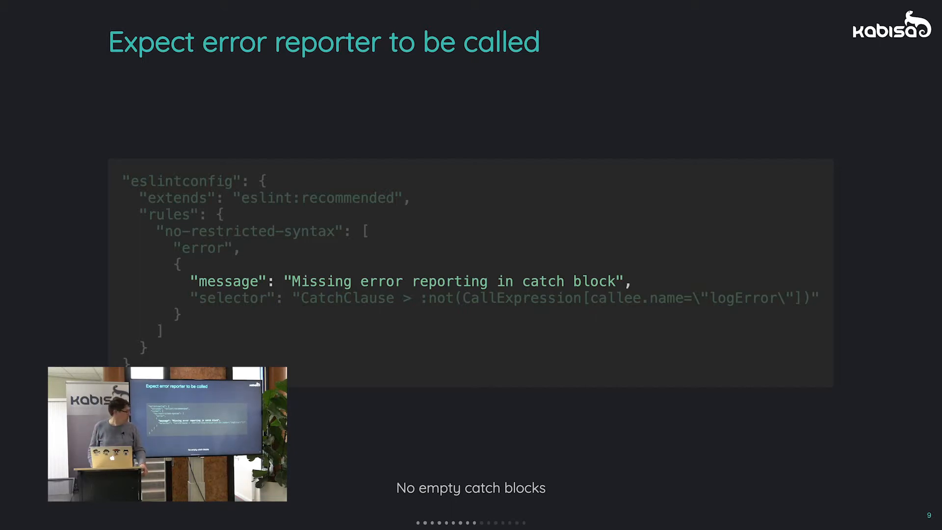
key("Right")
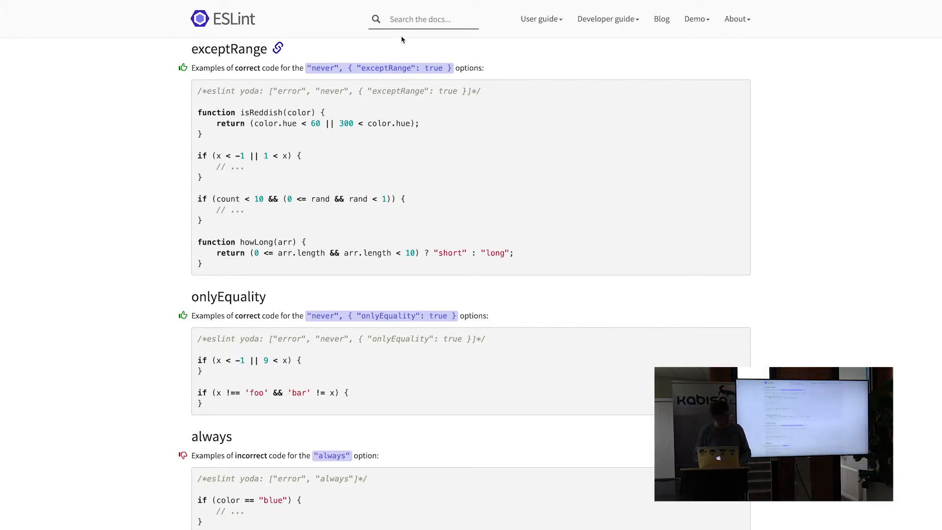
left_click(416, 19)
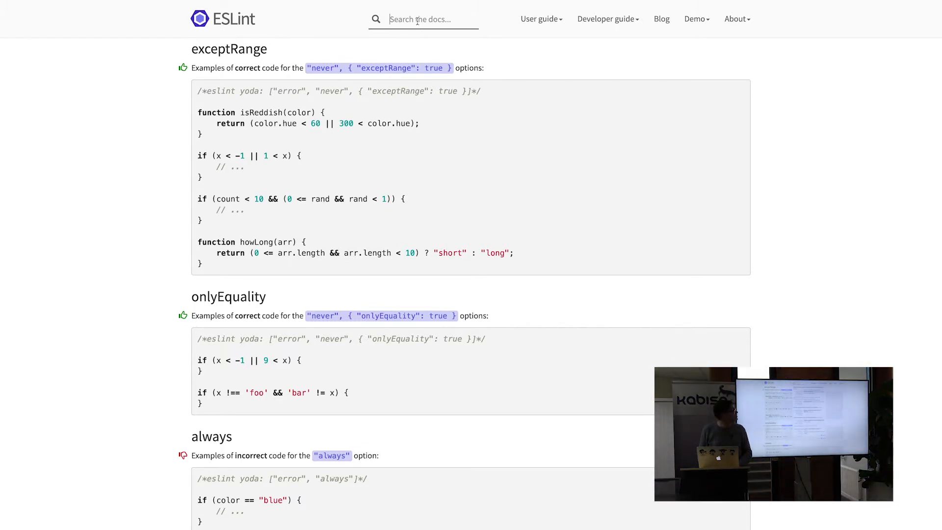
type("no restricted")
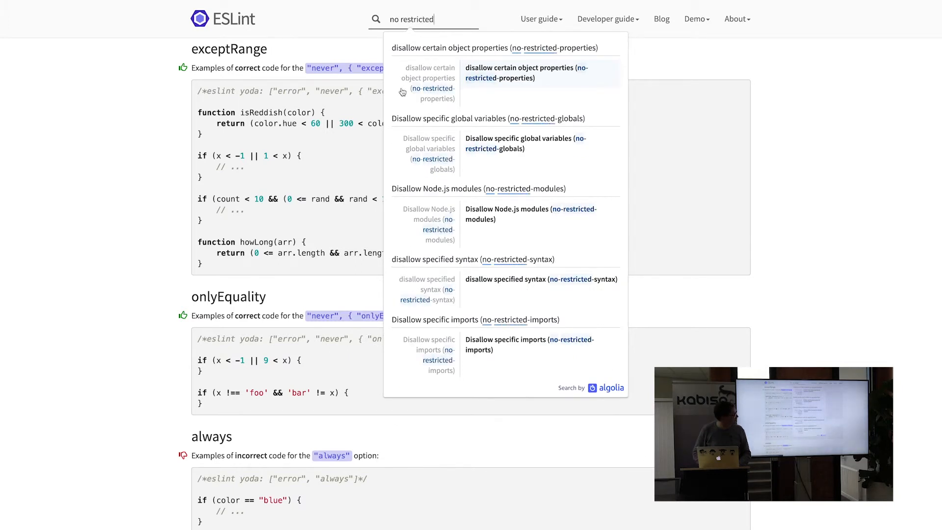
mouse_move(446, 280)
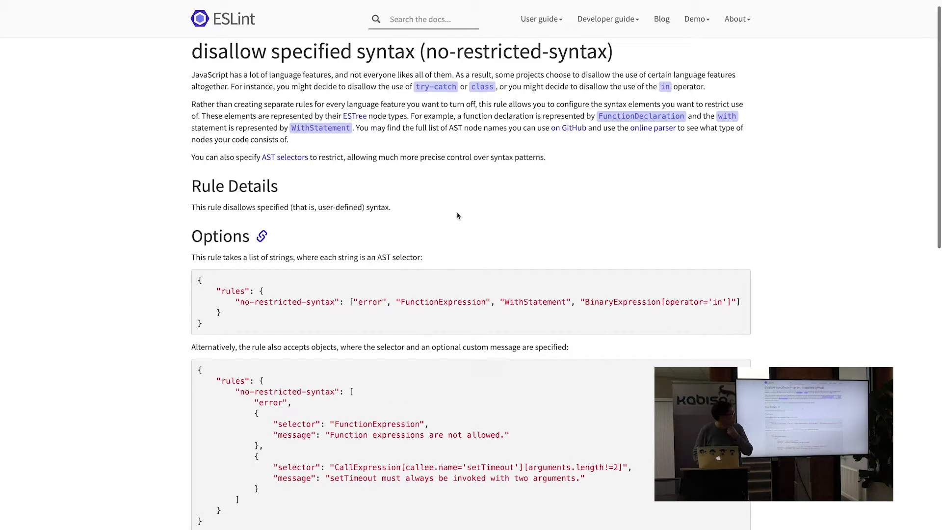
mouse_move(452, 180)
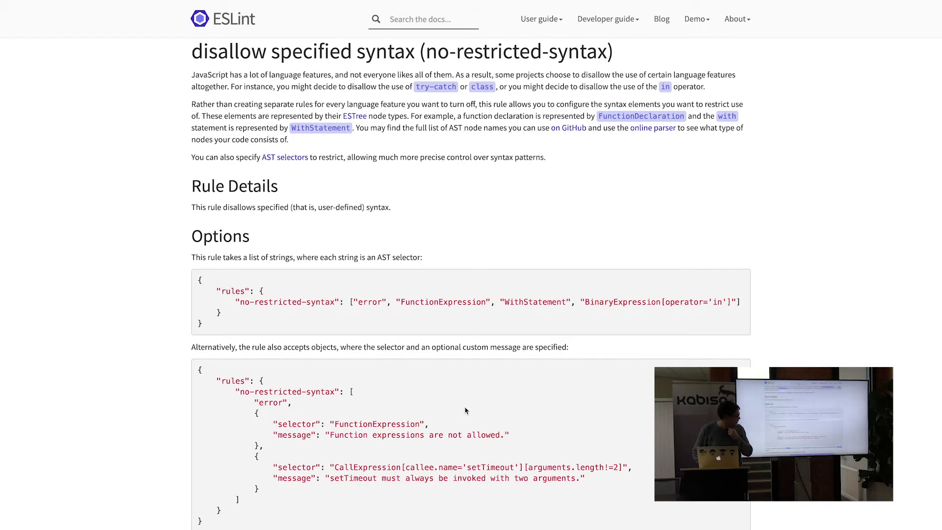
scroll("down", 3)
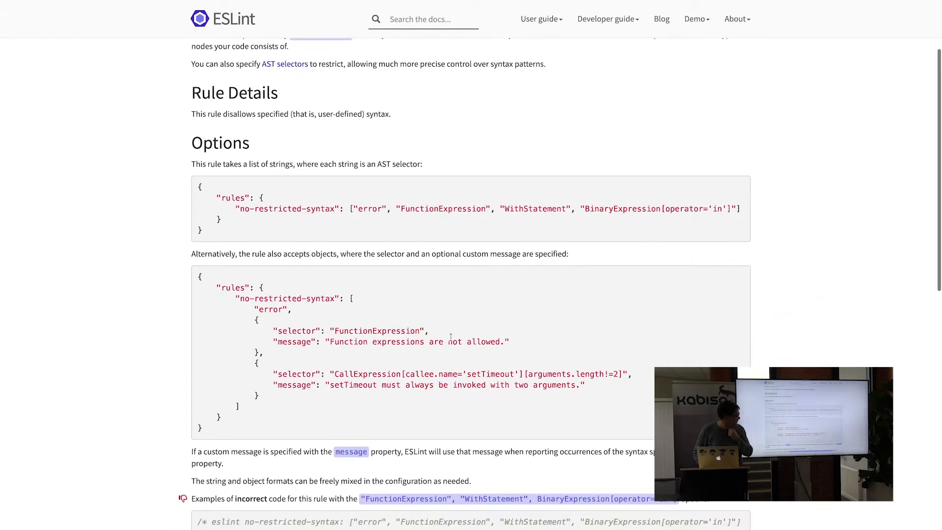
mouse_move(342, 382)
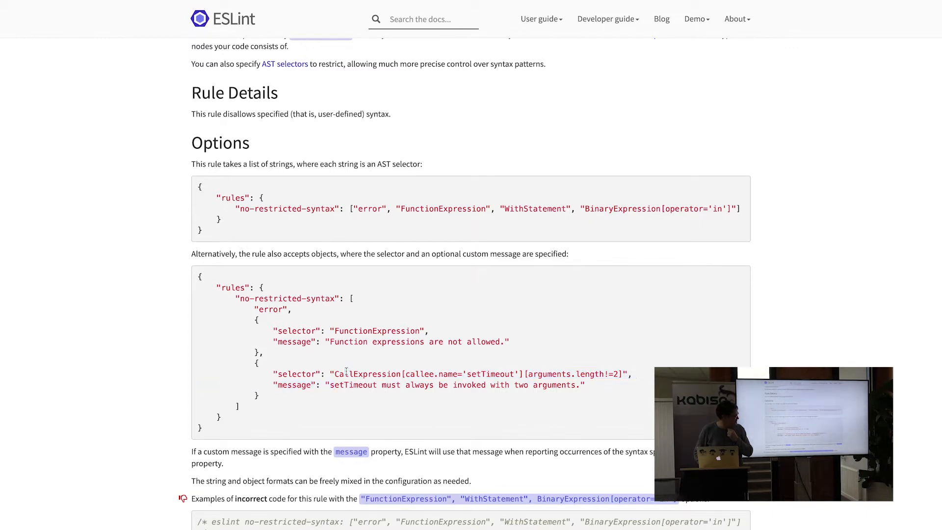
mouse_move(547, 355)
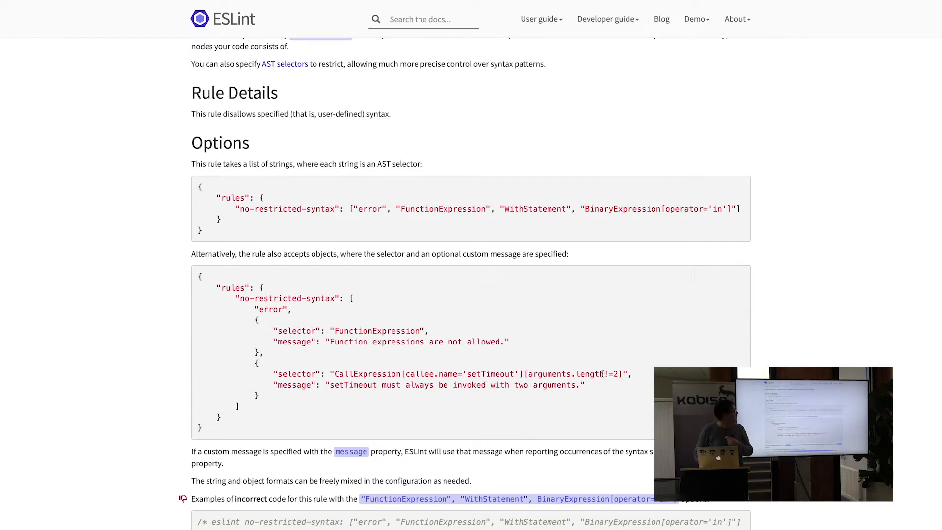
scroll("up", 3)
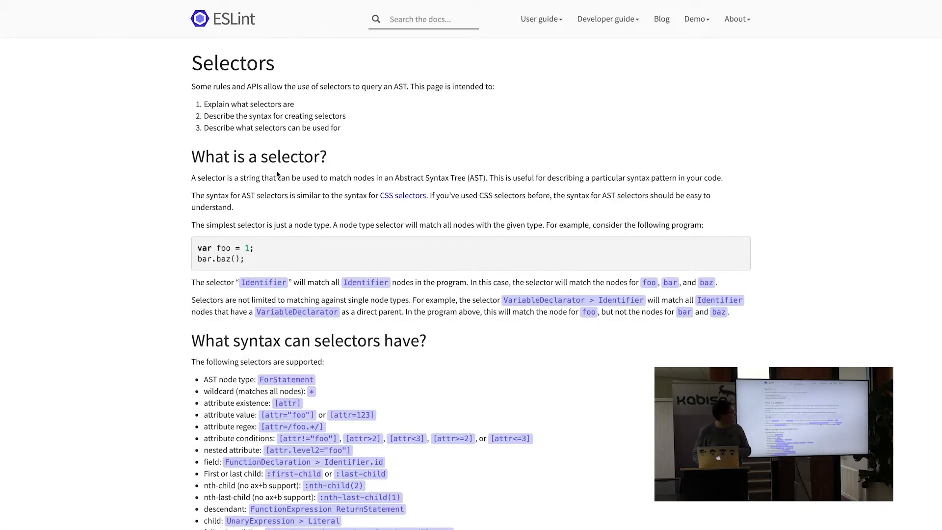
scroll("down", 3)
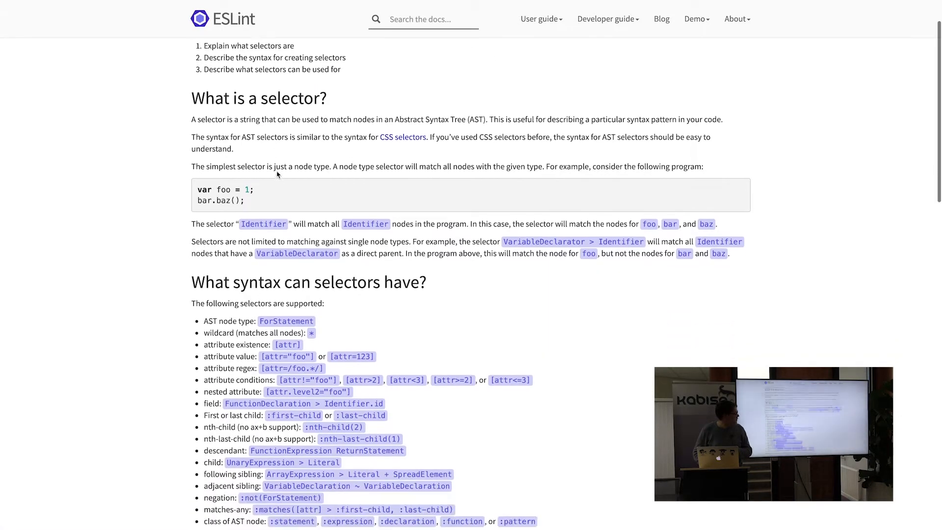
scroll("down", 3)
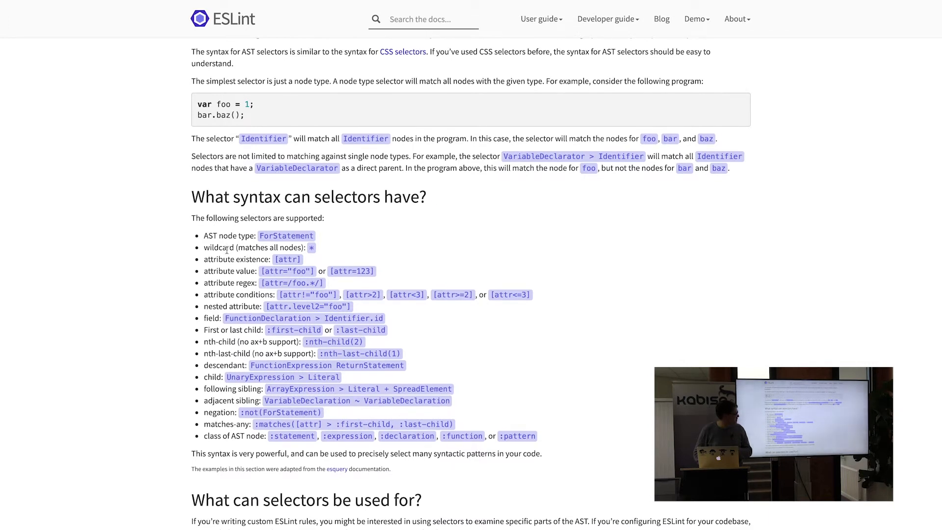
mouse_move(228, 235)
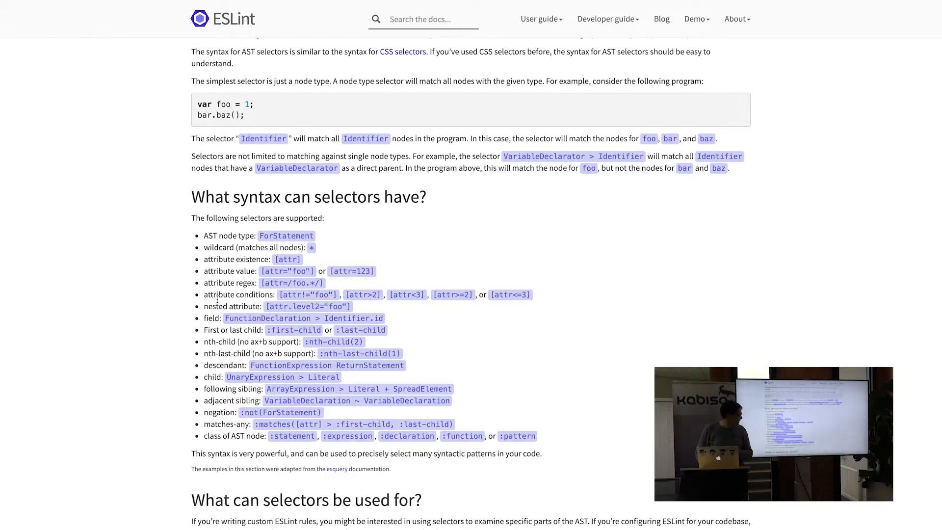
scroll("down", 3)
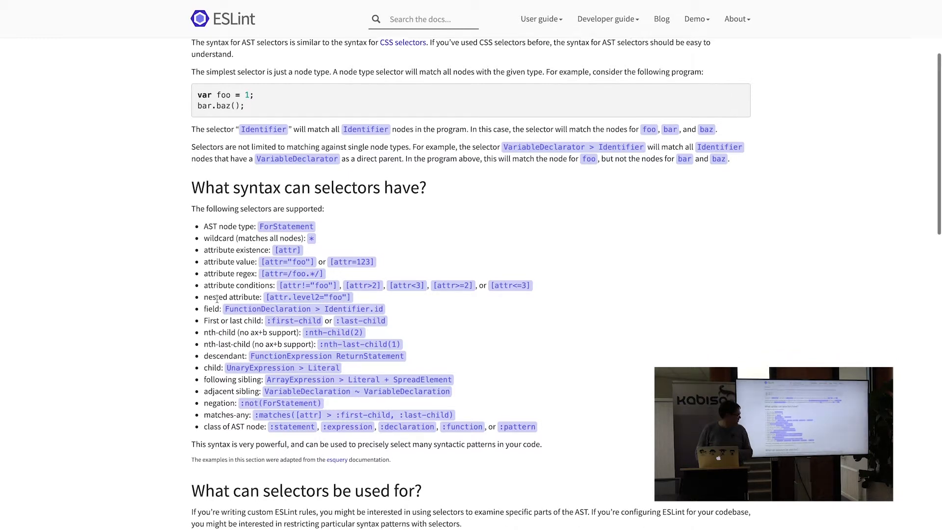
scroll("down", 3)
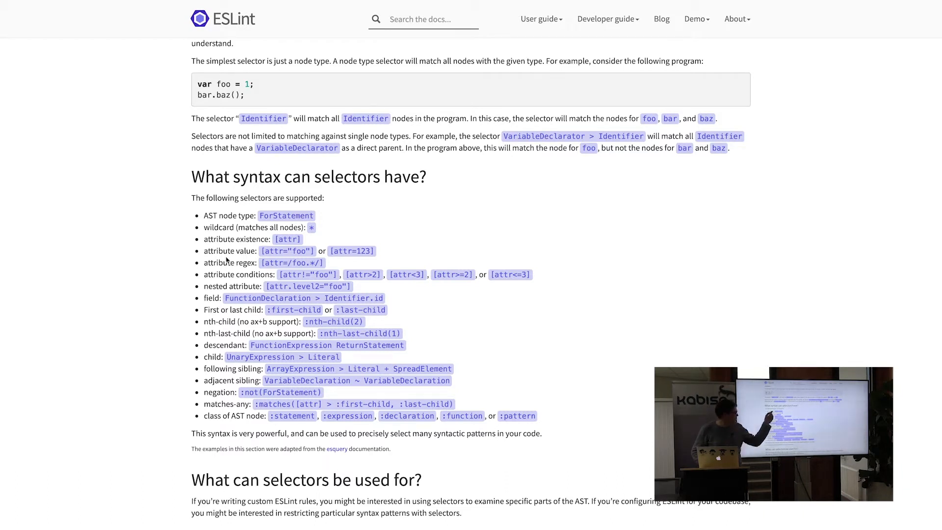
mouse_move(254, 414)
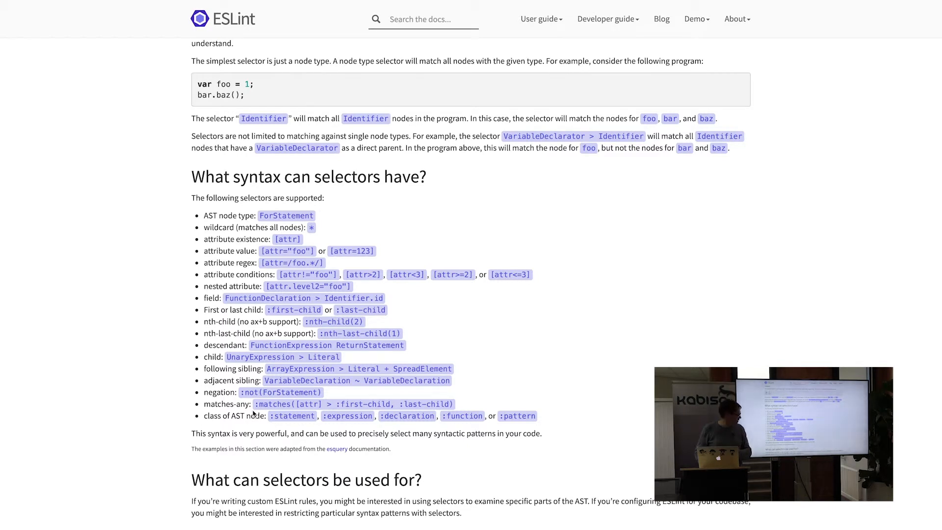
scroll("up", 3)
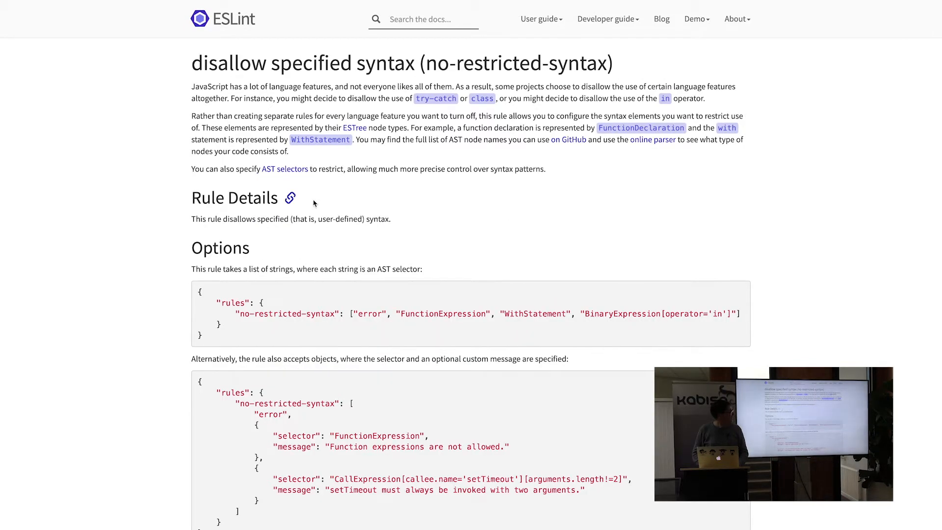
mouse_move(624, 139)
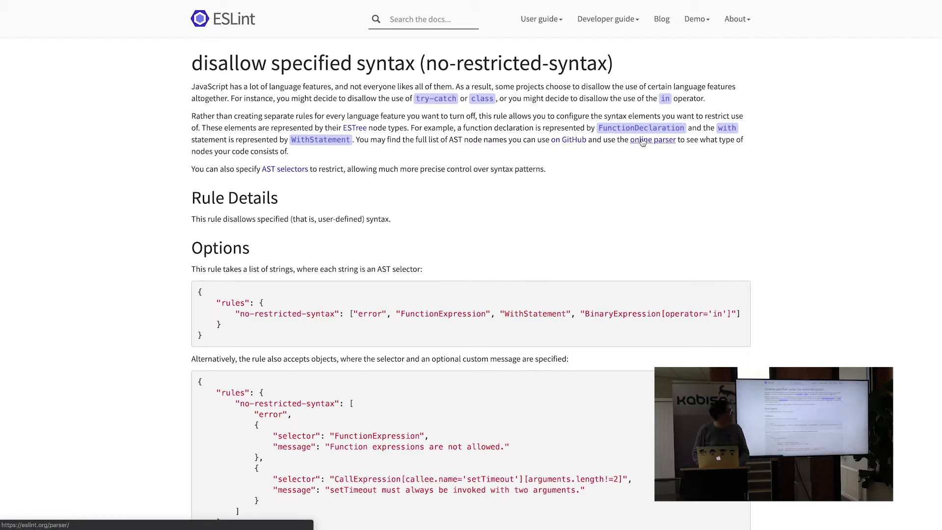
left_click(653, 139)
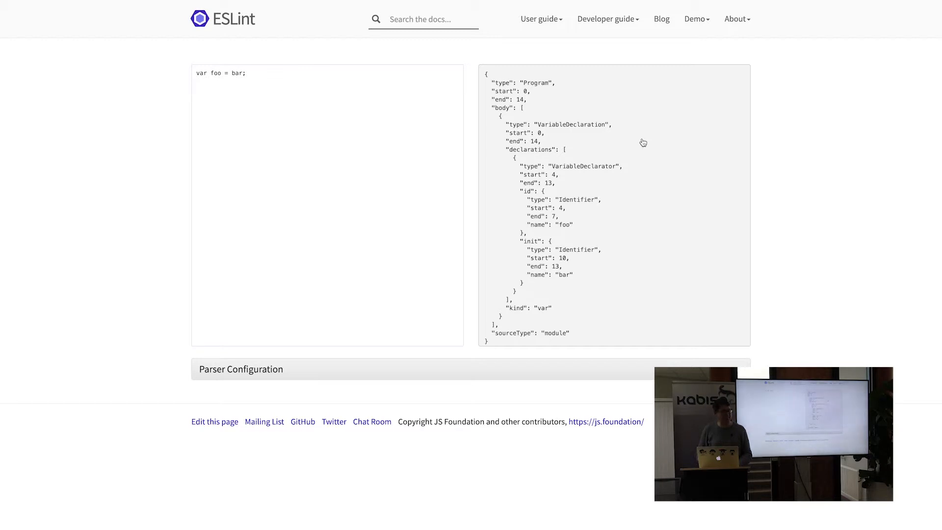
mouse_move(493, 82)
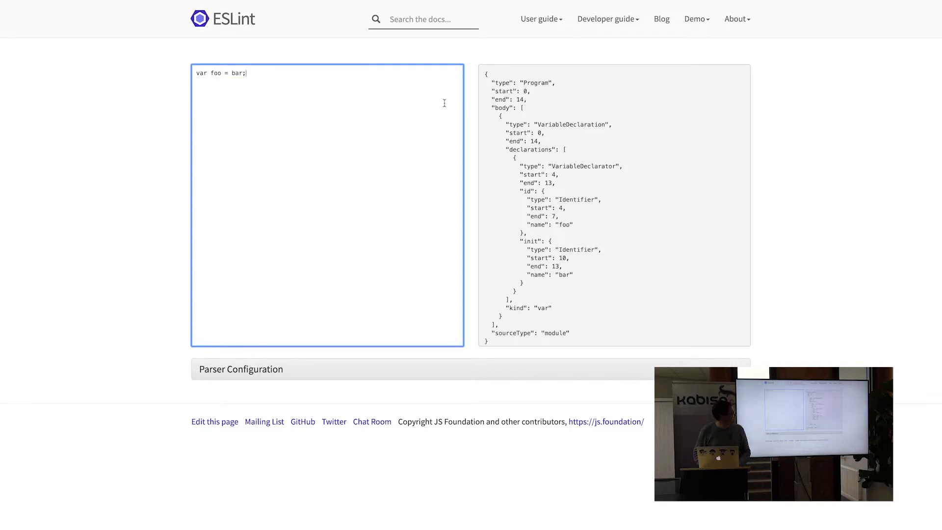
mouse_move(541, 327)
type("try {")
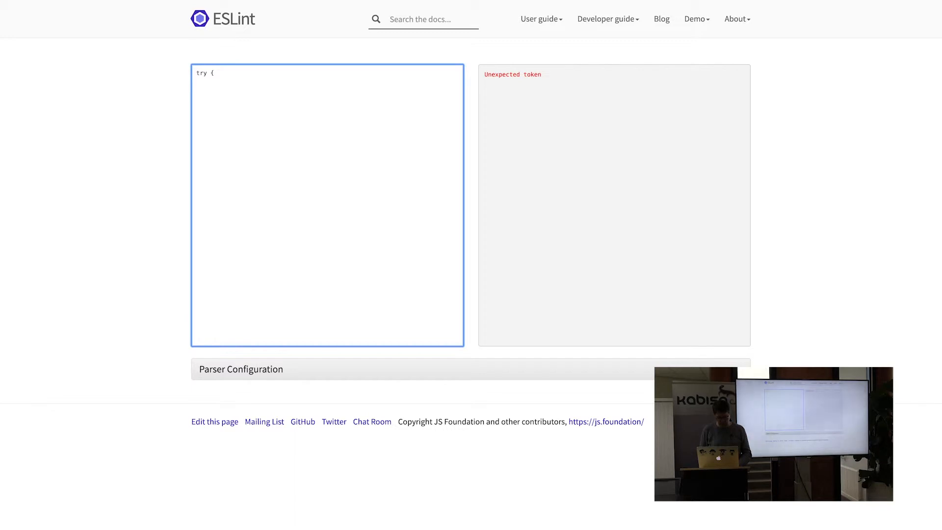
type("some")
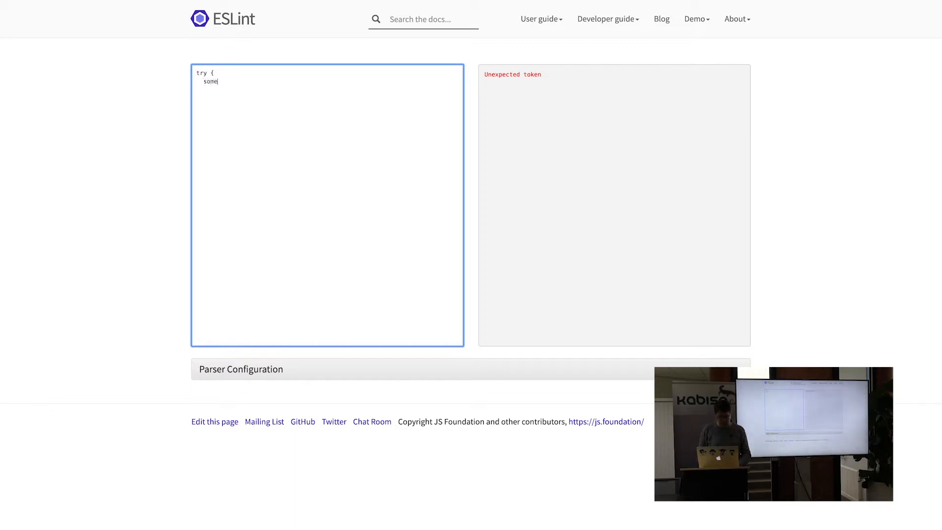
type("Code();")
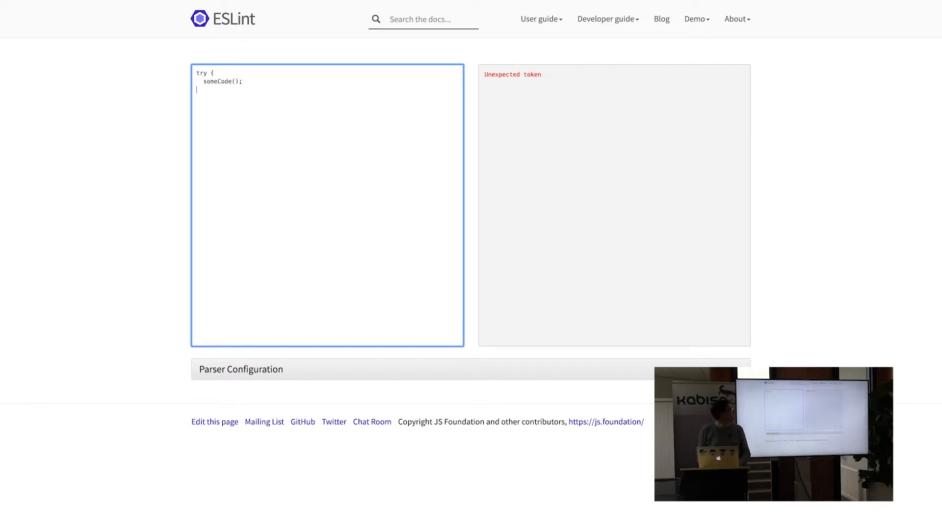
type("} catch")
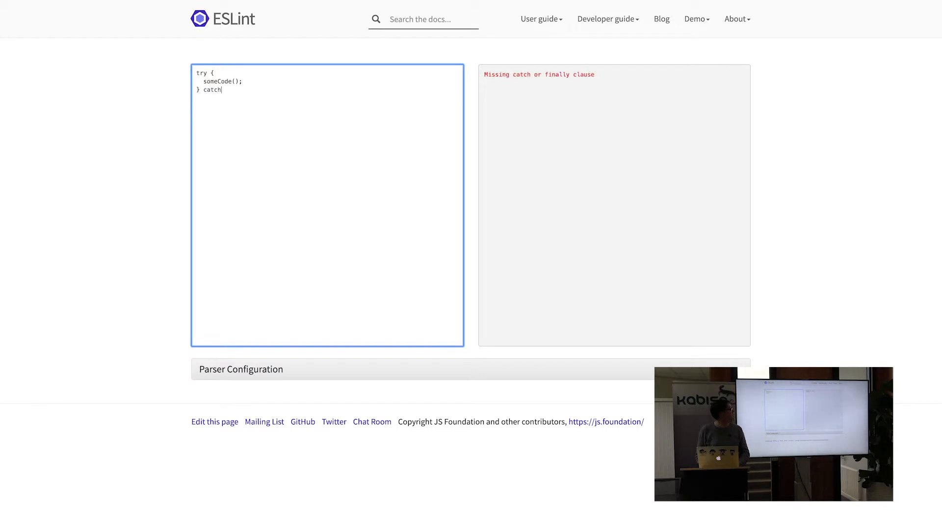
type("(e) {")
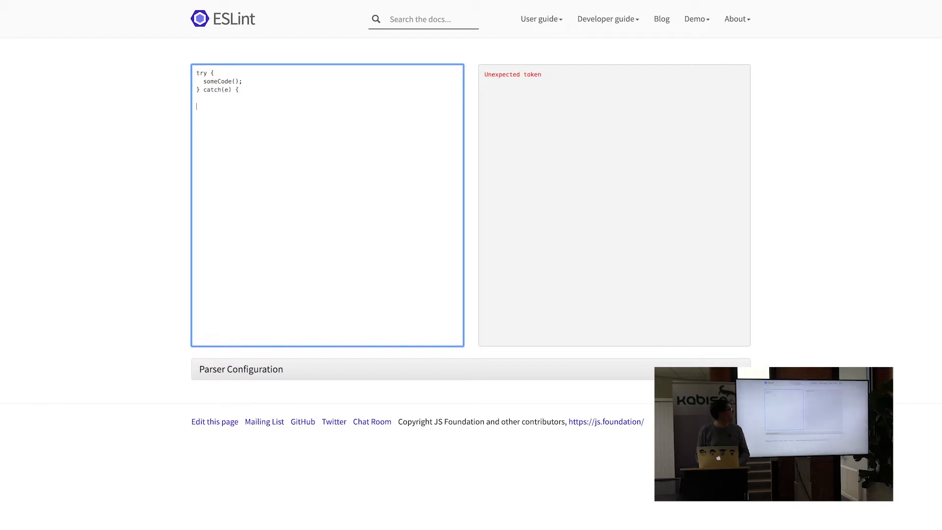
type("}")
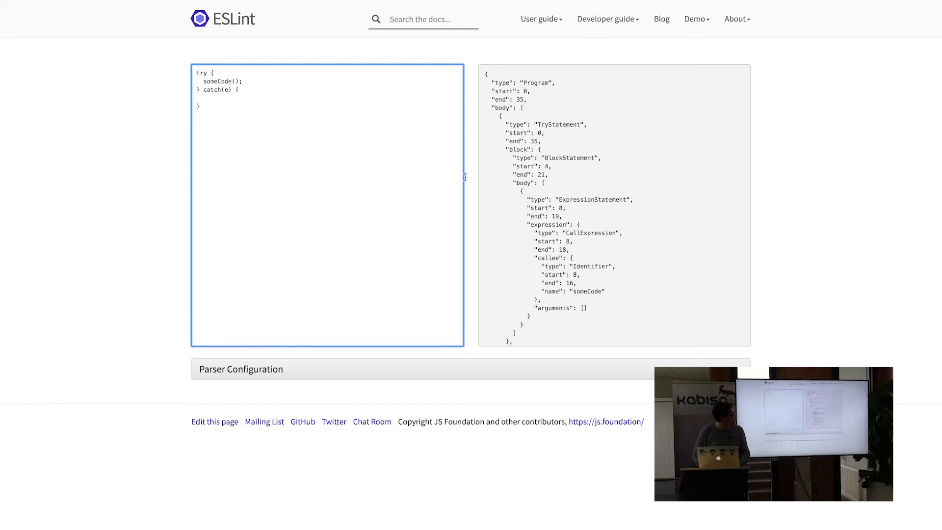
mouse_move(527, 156)
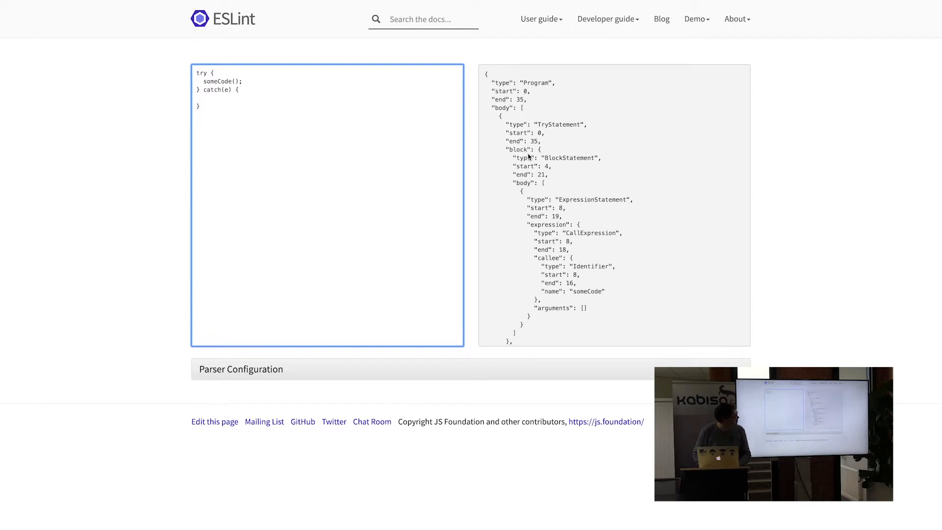
mouse_move(585, 214)
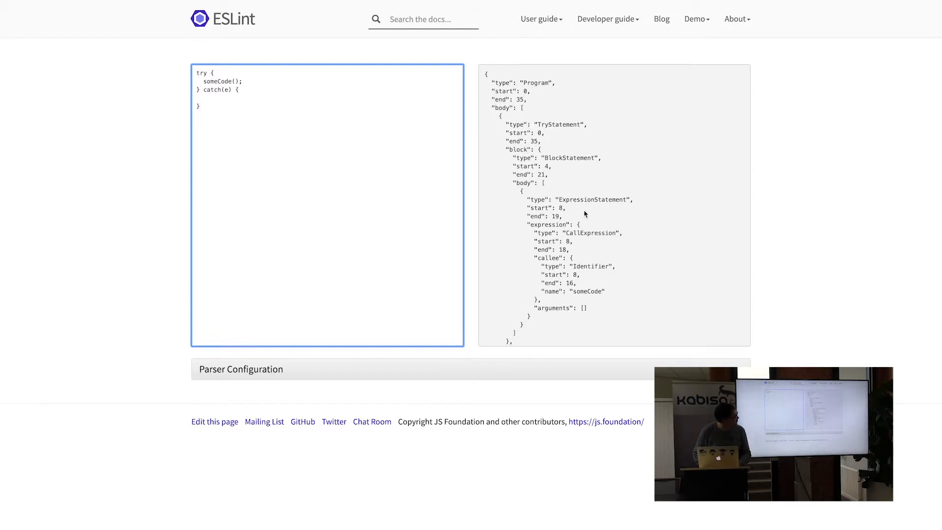
mouse_move(590, 266)
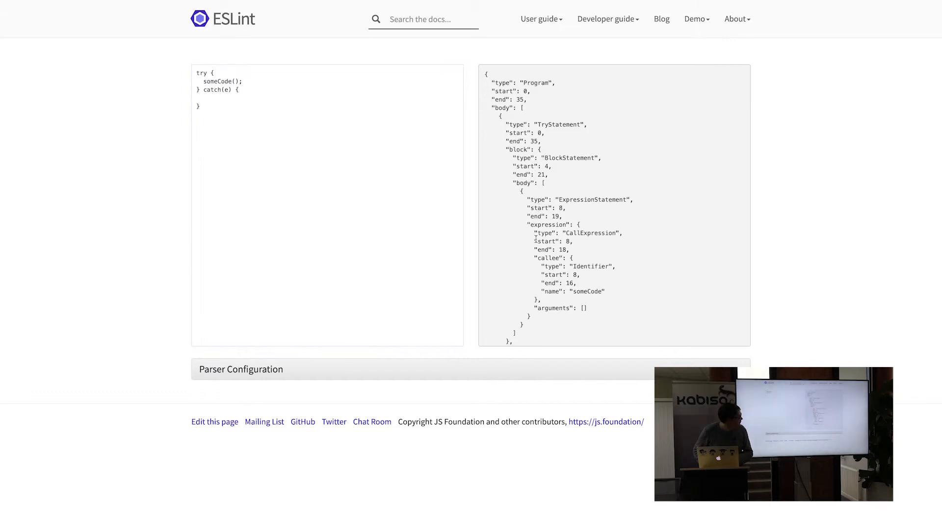
scroll("down", 3)
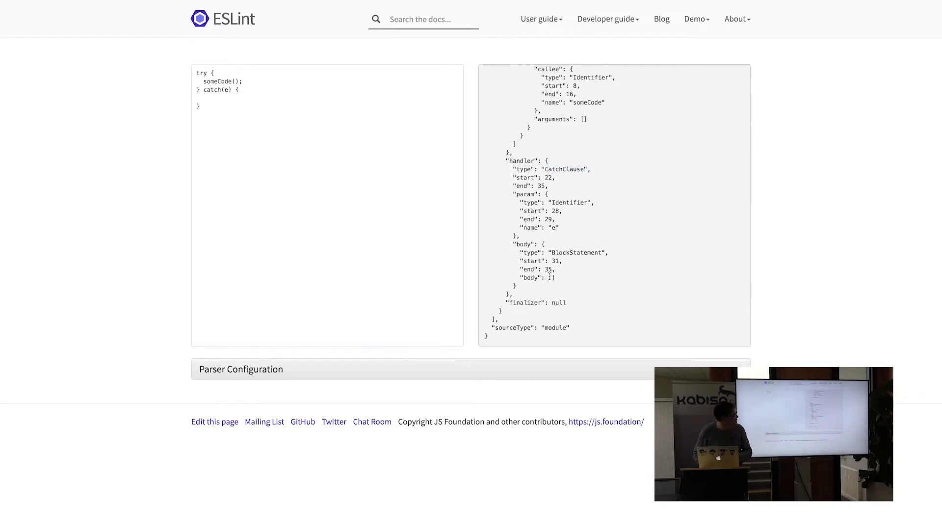
mouse_move(560, 281)
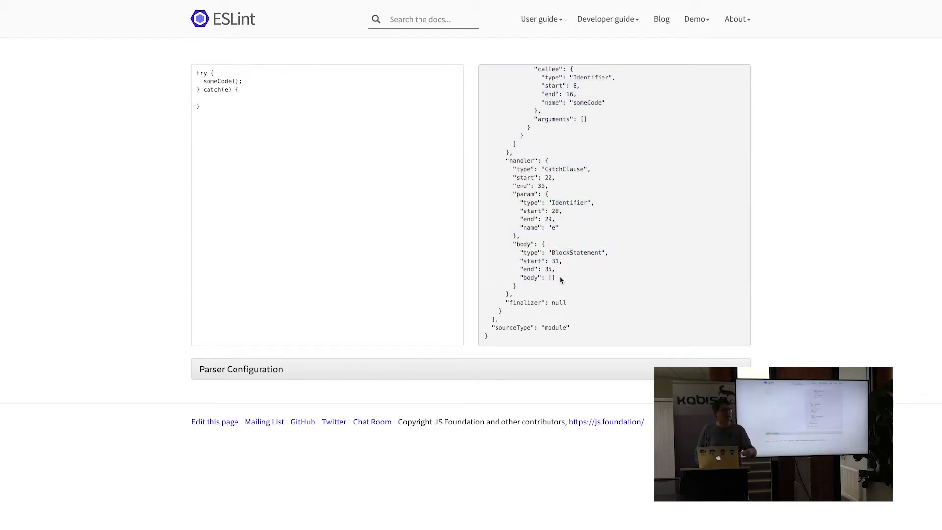
mouse_move(457, 250)
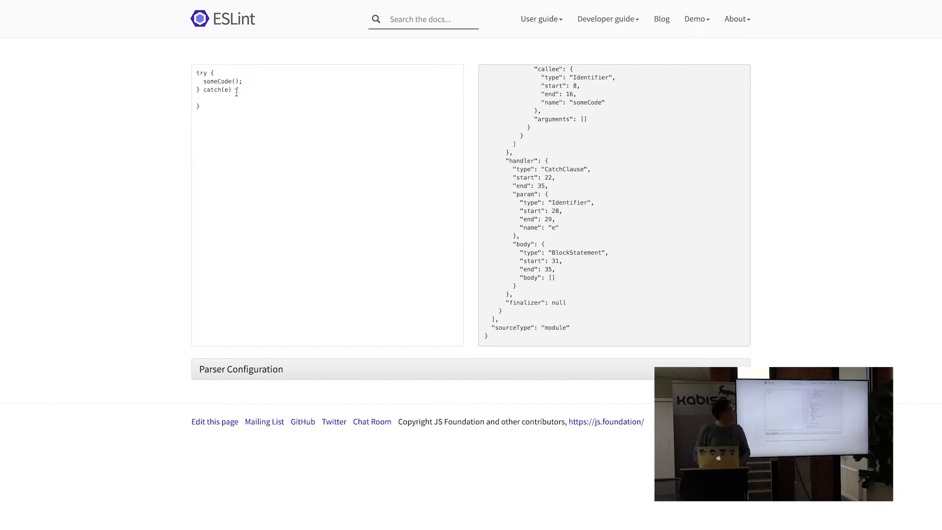
left_click(239, 96)
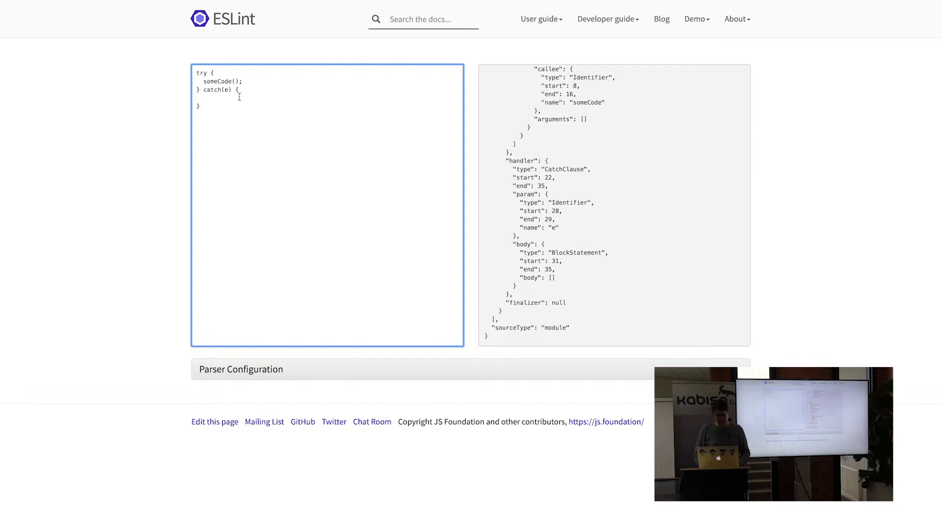
mouse_move(264, 116)
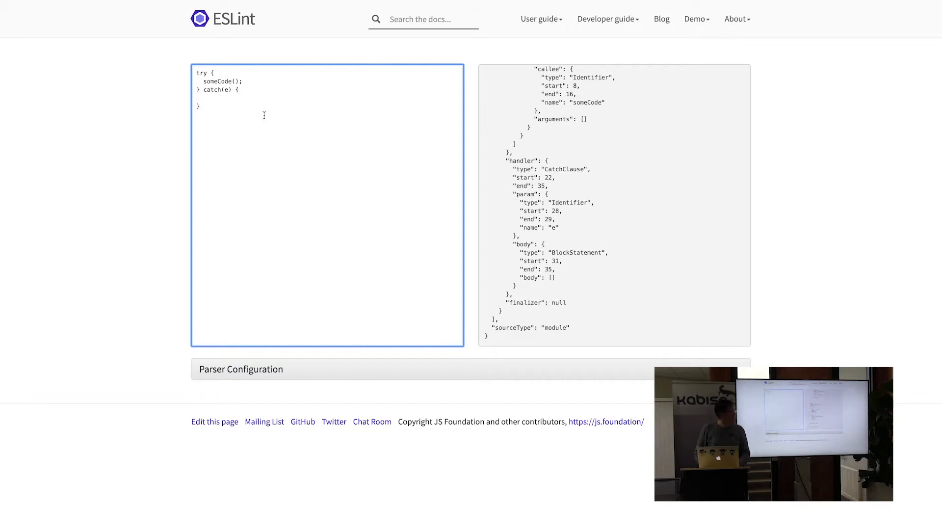